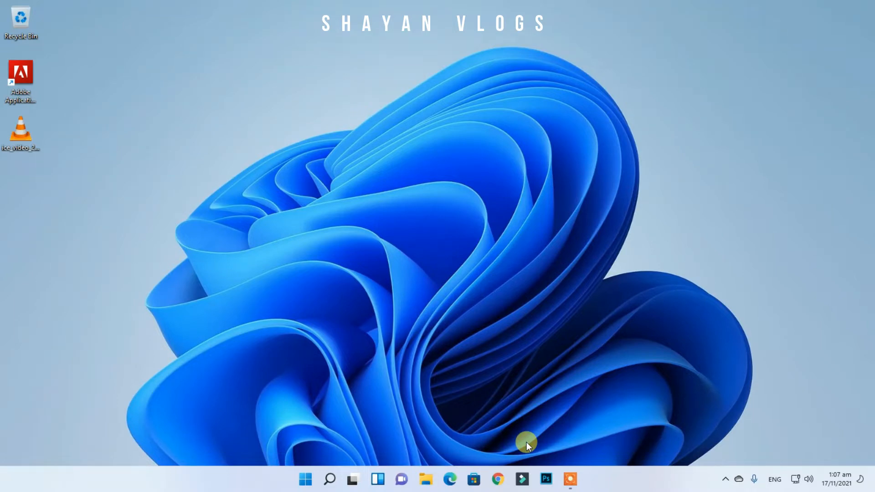
mouse_move(519, 418)
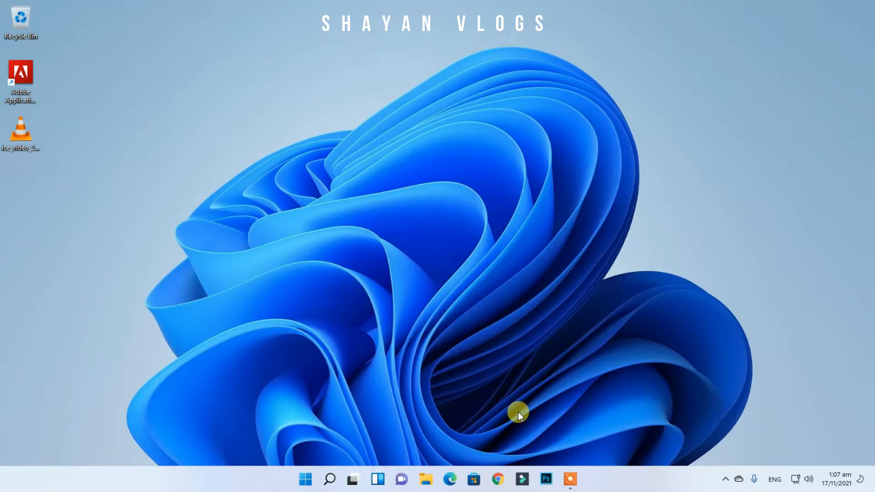
mouse_move(318, 257)
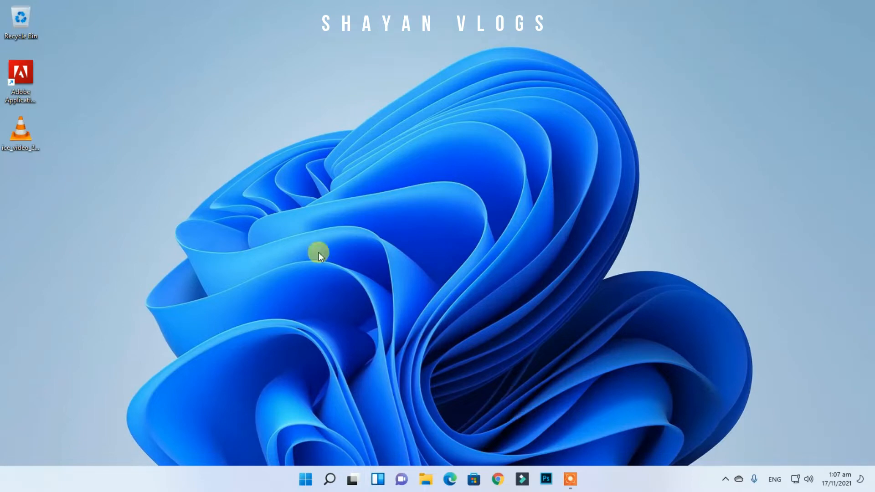
mouse_move(320, 281)
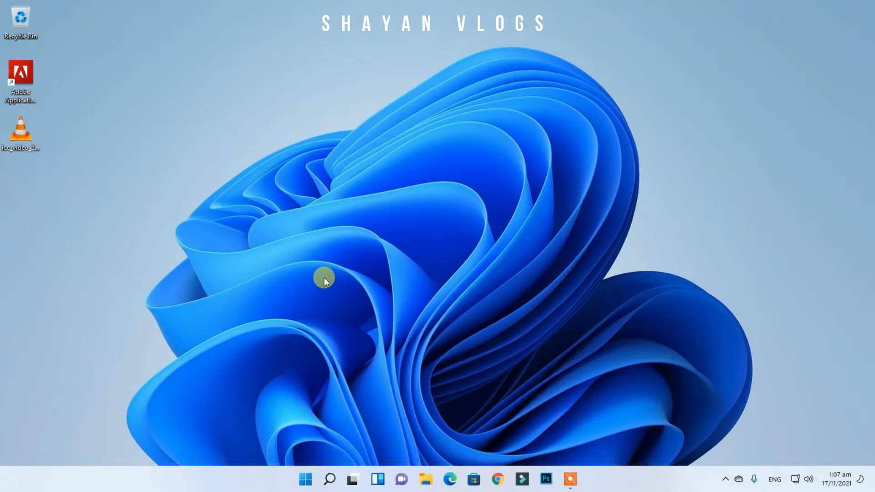
mouse_move(408, 367)
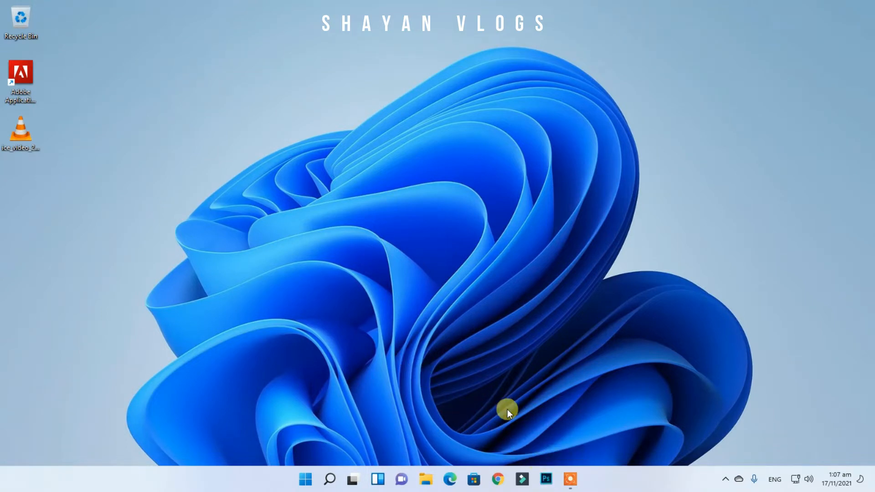
- Attempt File > Save As on the blank document, triggering the 'not enough memory (RAM)' error
click(543, 478)
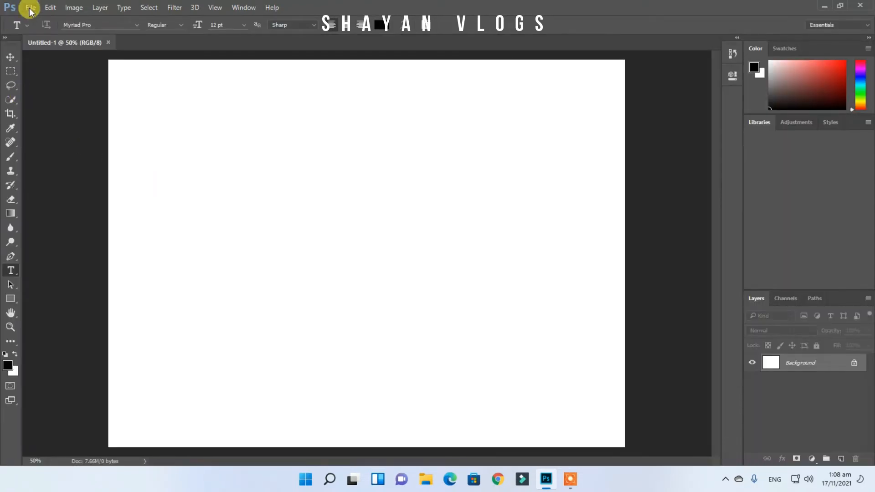
click(32, 8)
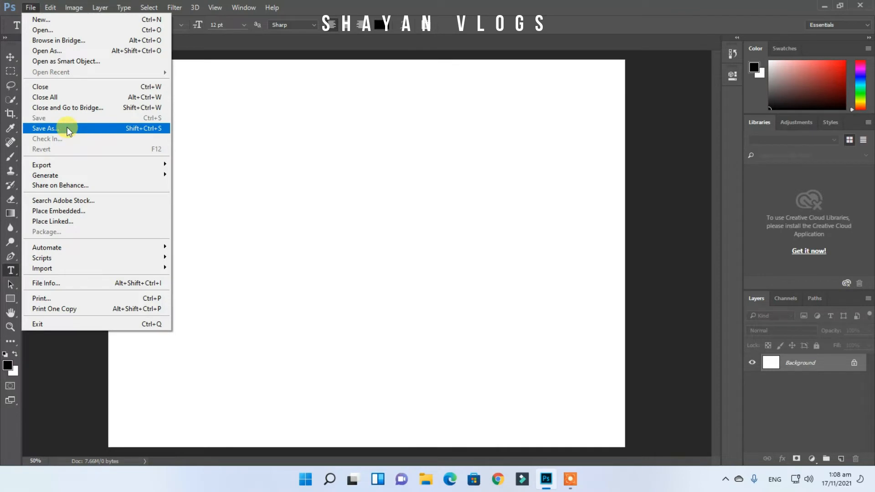
click(48, 128)
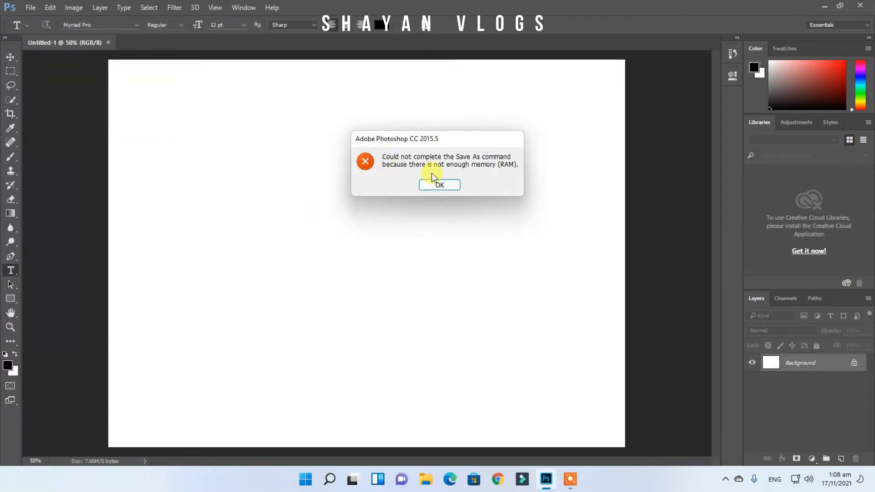
mouse_move(408, 174)
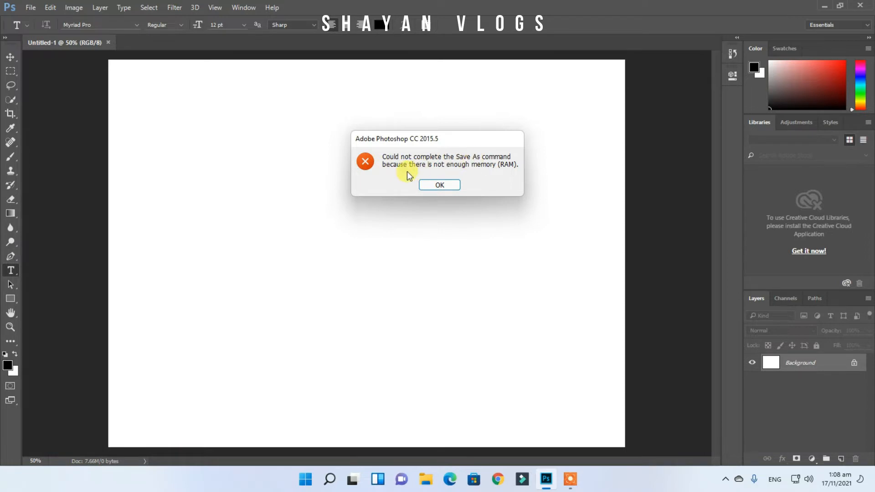
mouse_move(471, 174)
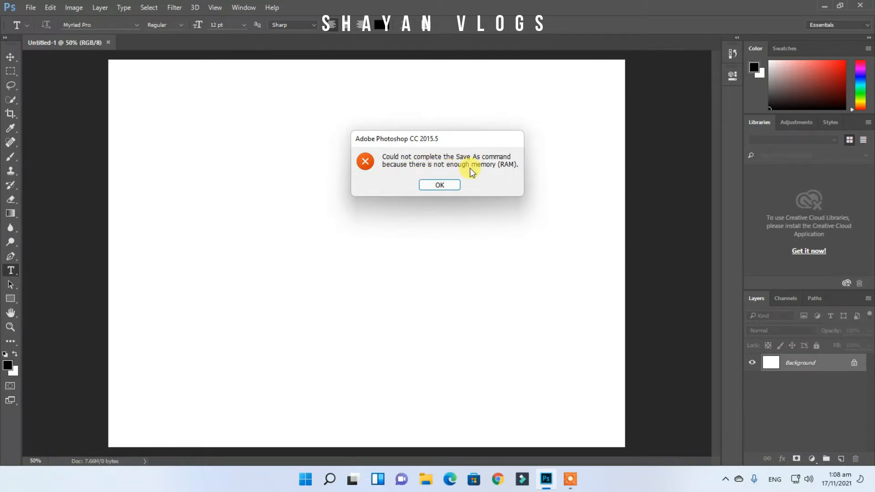
mouse_move(477, 194)
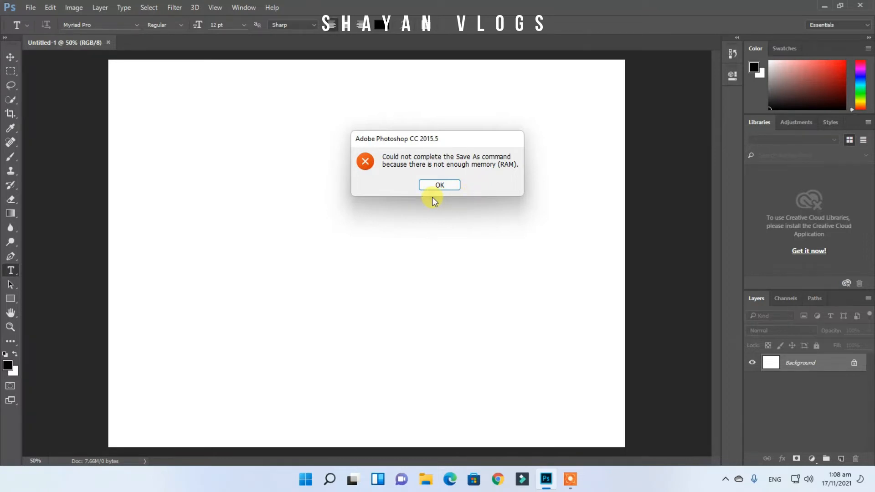
mouse_move(449, 237)
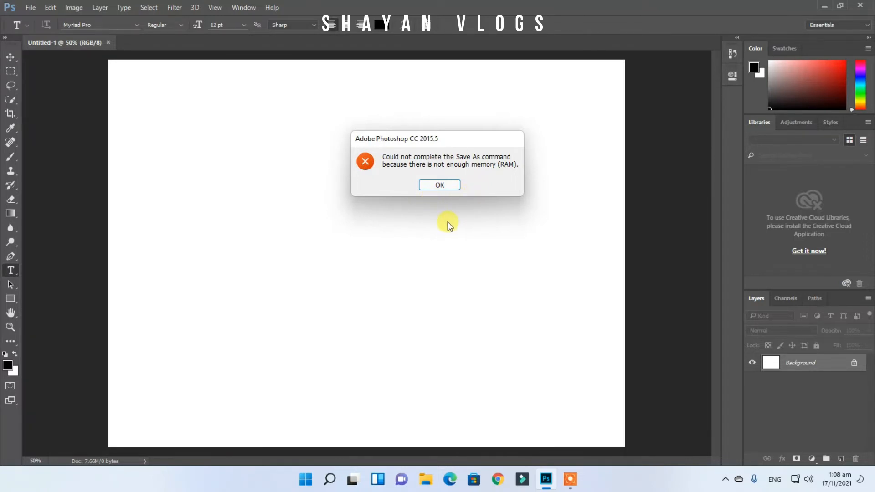
mouse_move(448, 226)
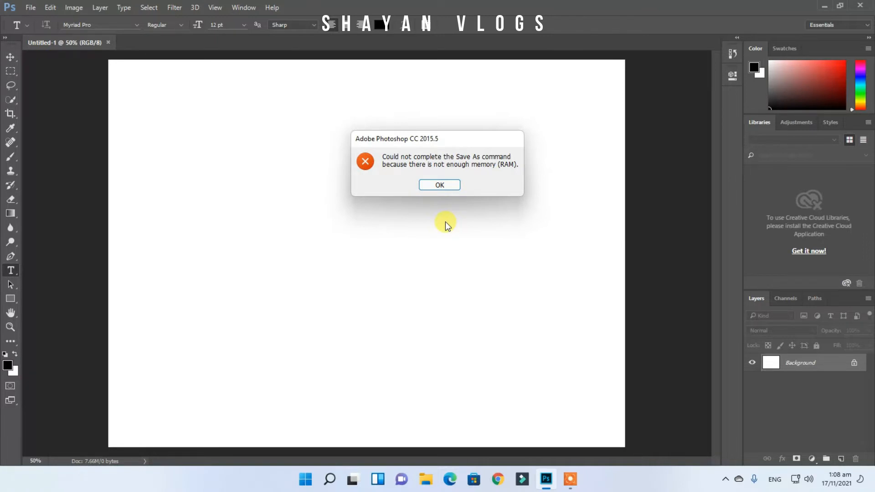
mouse_move(445, 239)
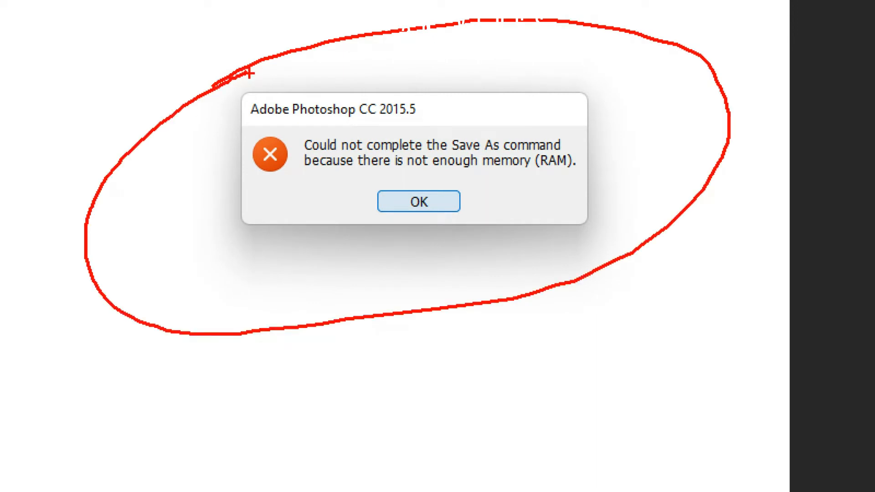
- Acknowledge the 'Could not complete the Save As command' memory error with OK
click(417, 200)
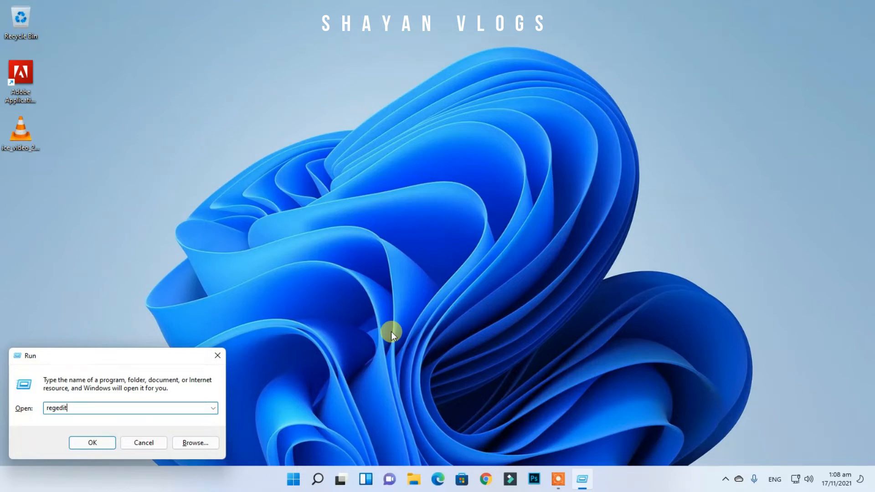
- Run regedit from the Run dialog to bring up Registry Editor
click(92, 443)
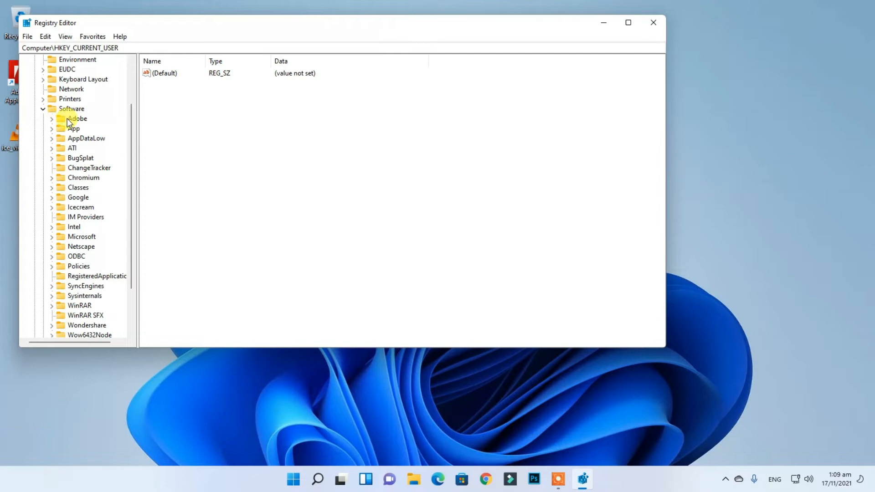
- Expand Adobe > Photoshop and select the 100.0 key to show its values
click(52, 119)
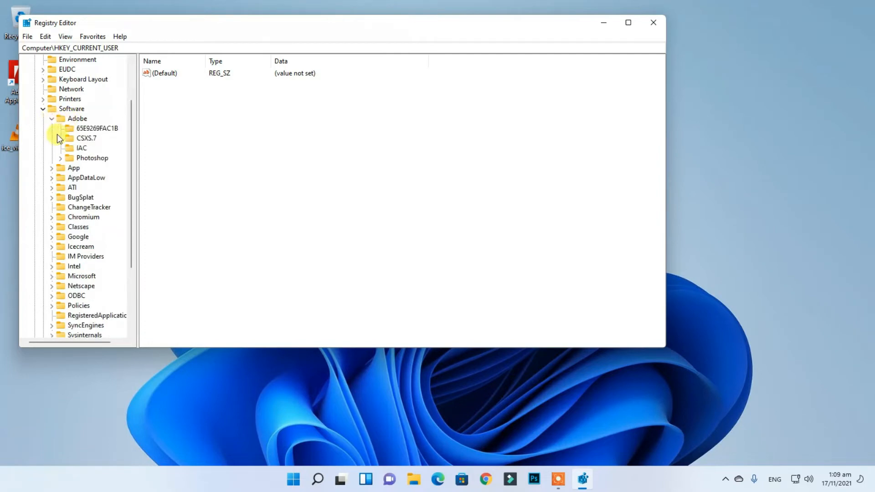
click(60, 159)
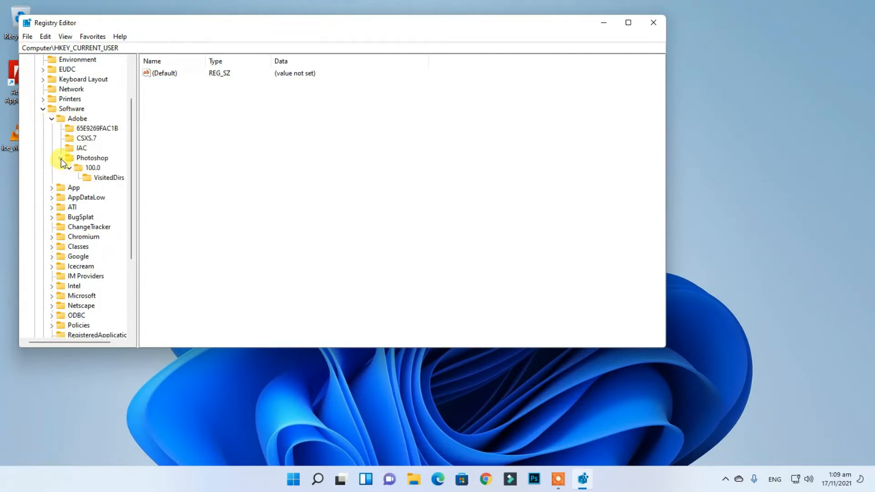
click(71, 167)
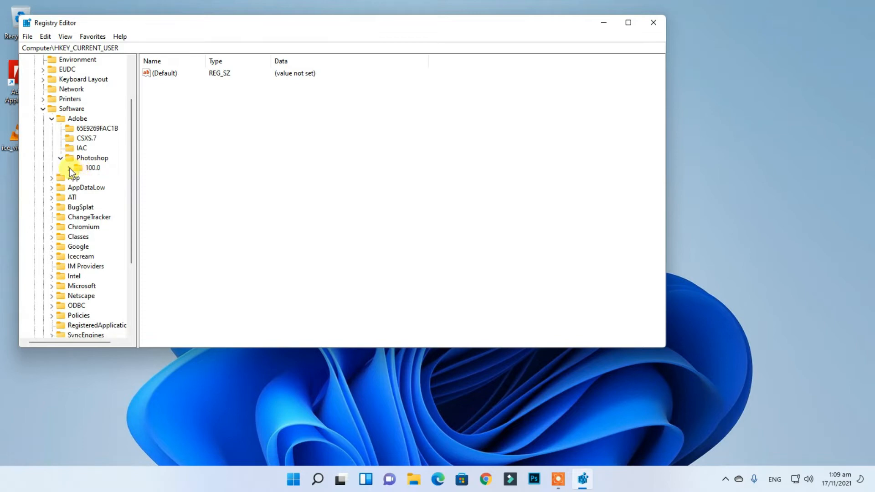
click(93, 168)
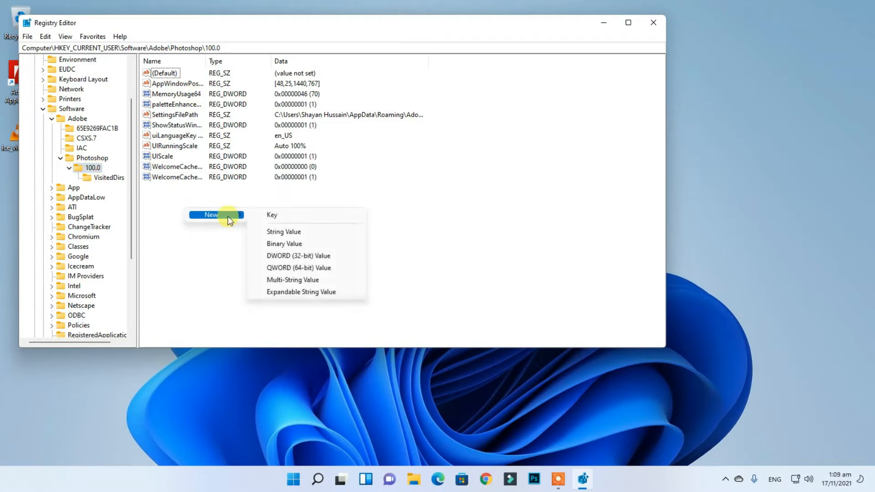
mouse_move(296, 259)
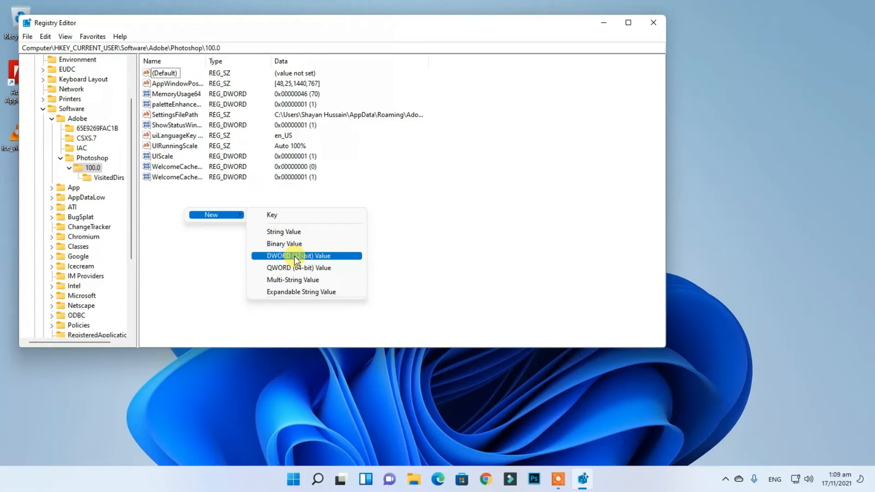
- Create a DWORD (32-bit) value named OverRidePhysicalMemoryMB in 100.0 and bring up its edit dialog
click(299, 256)
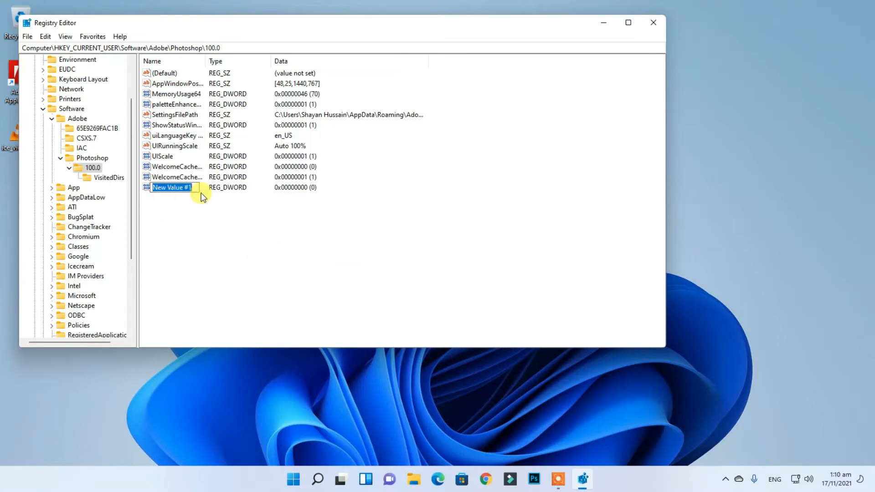
text(Over)
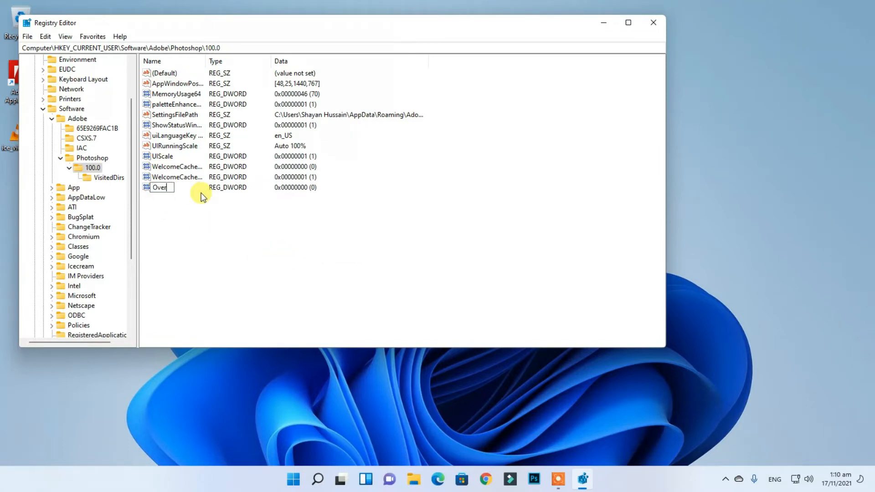
text(Ride)
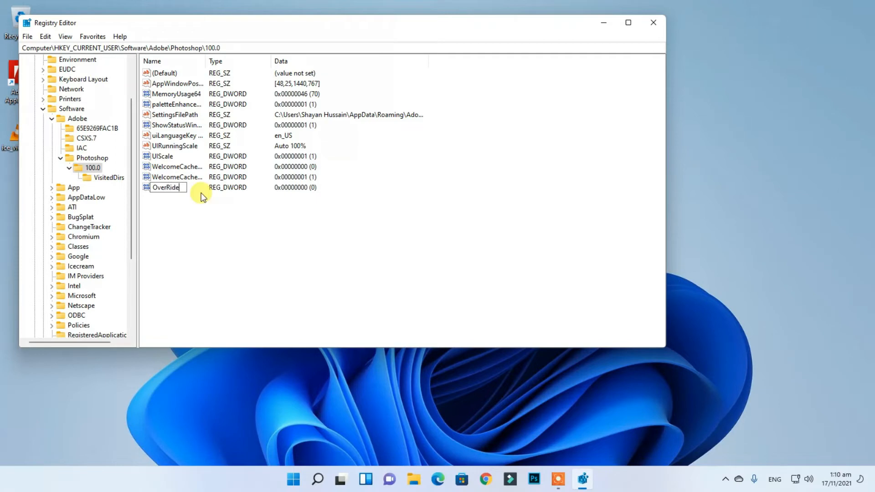
text(PhysicalMemory)
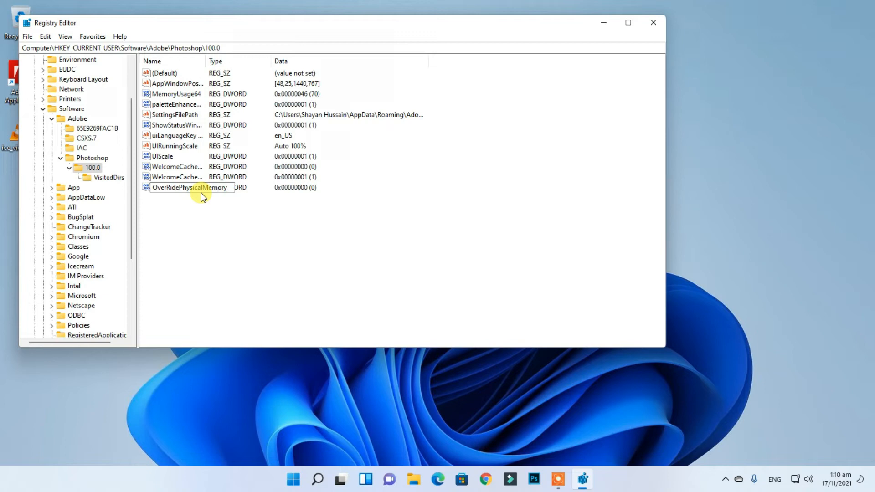
text(MB)
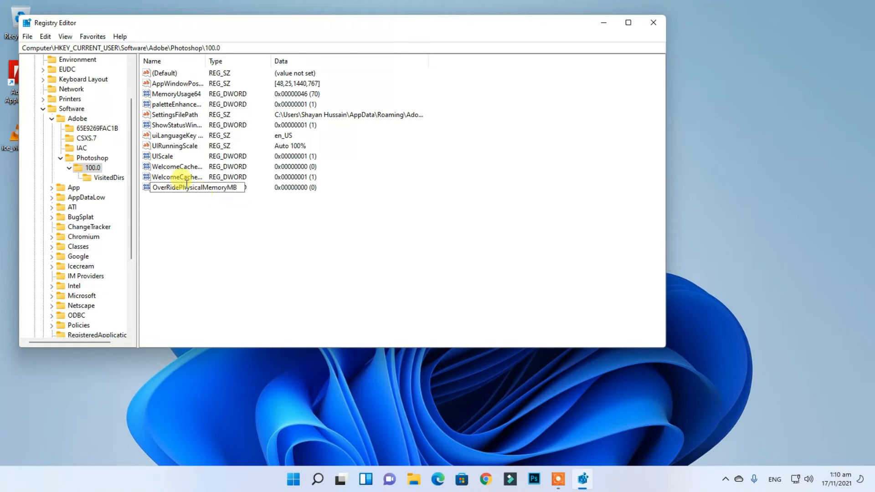
double_click(192, 188)
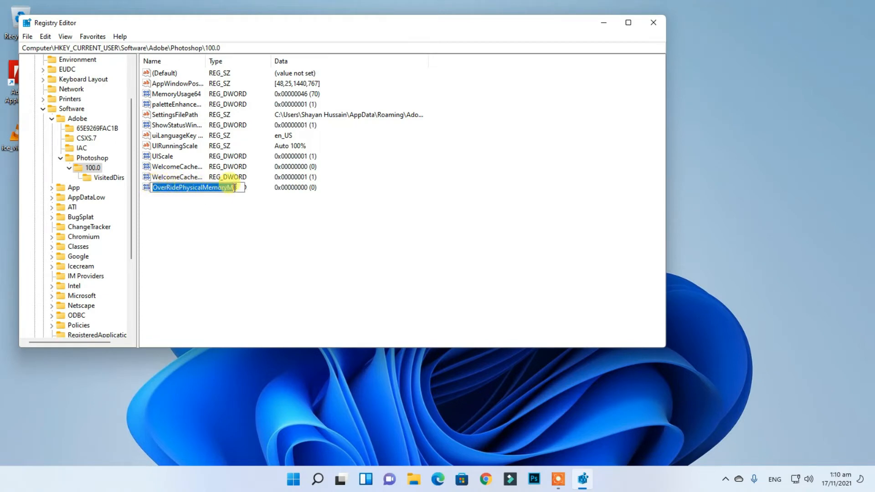
key(Enter)
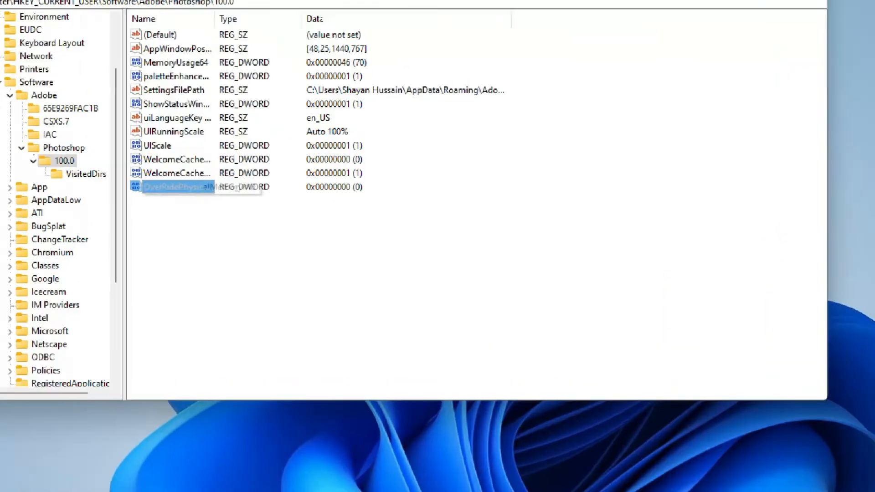
double_click(176, 186)
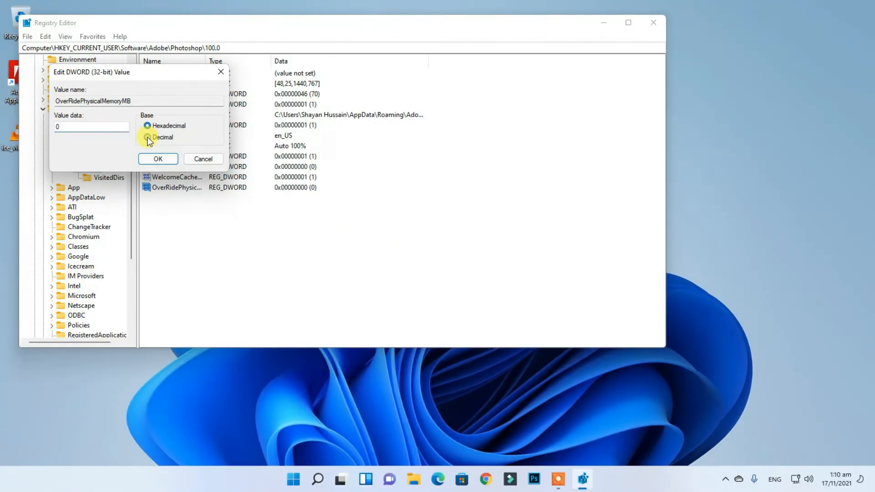
- Set the value data to 16000 with Decimal base and confirm
click(147, 138)
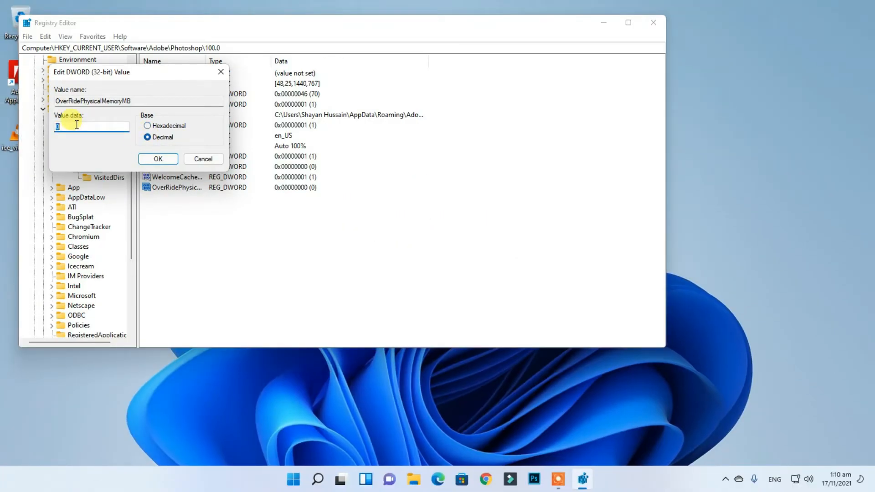
text(16000)
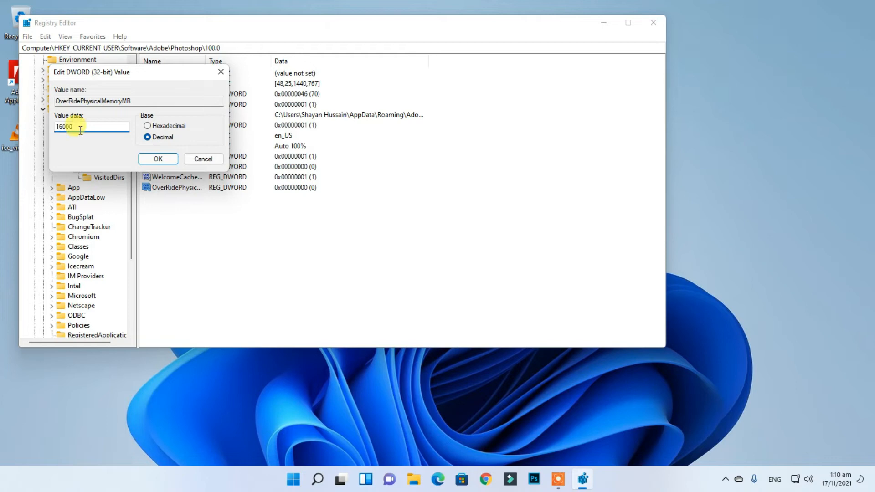
mouse_move(139, 171)
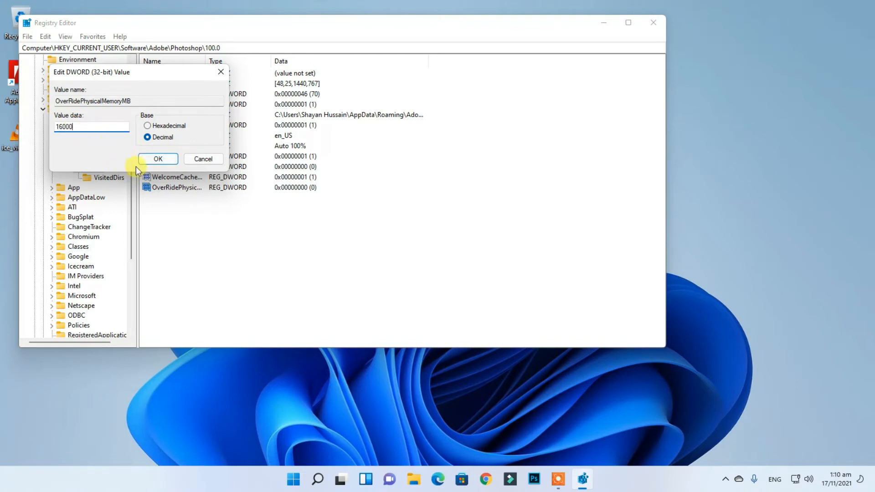
click(158, 158)
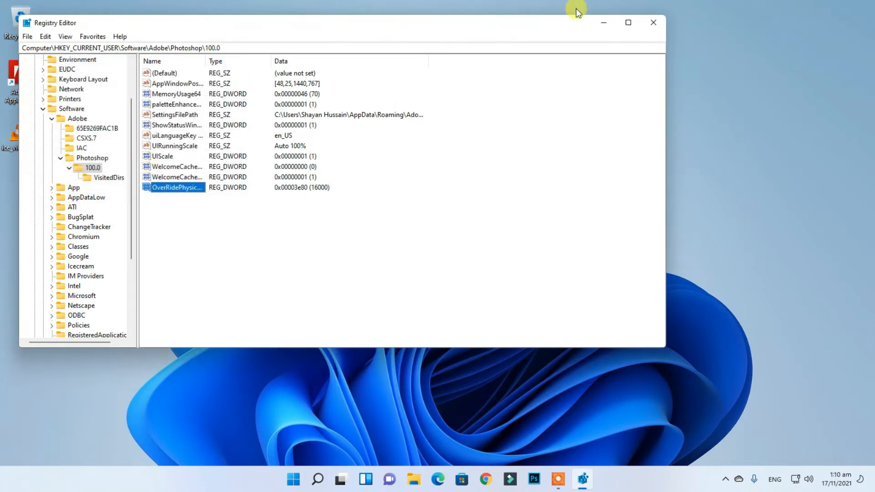
- Close Registry Editor and relaunch Photoshop CC 2015.5 from the taskbar
click(653, 22)
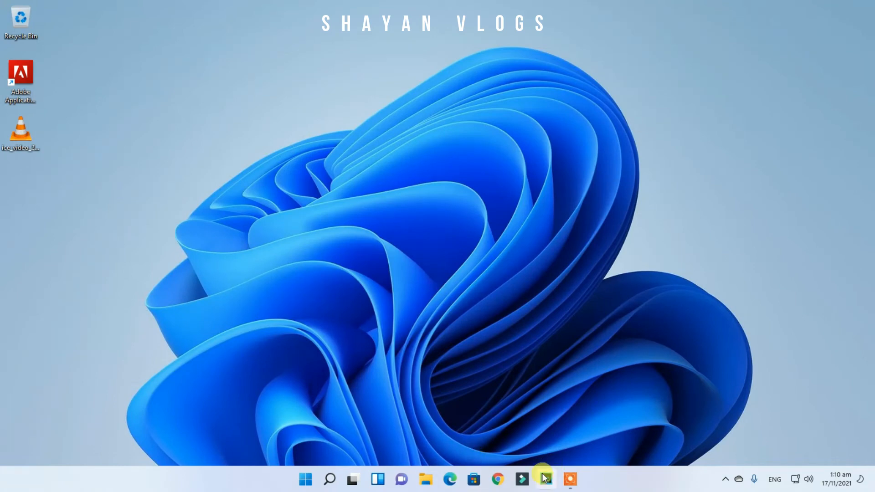
mouse_move(546, 479)
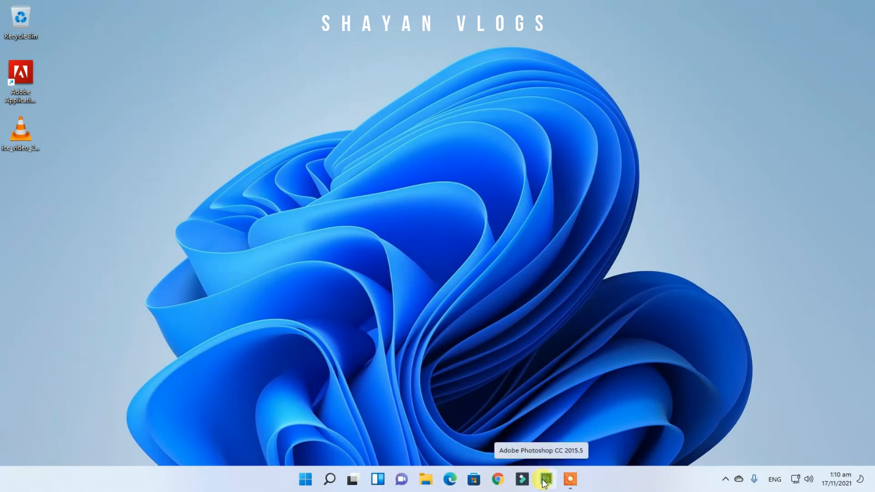
click(543, 477)
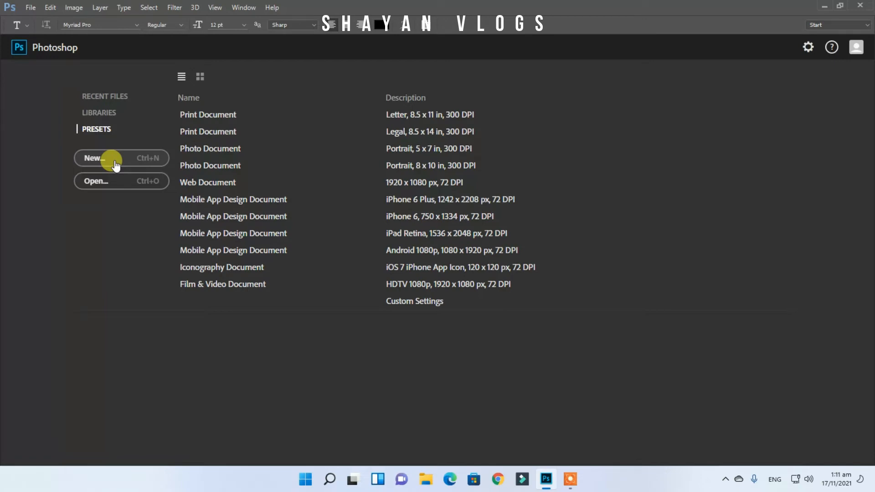
- Create a blank Untitled-1 document and bring up Save As, which now opens without the memory error
click(104, 159)
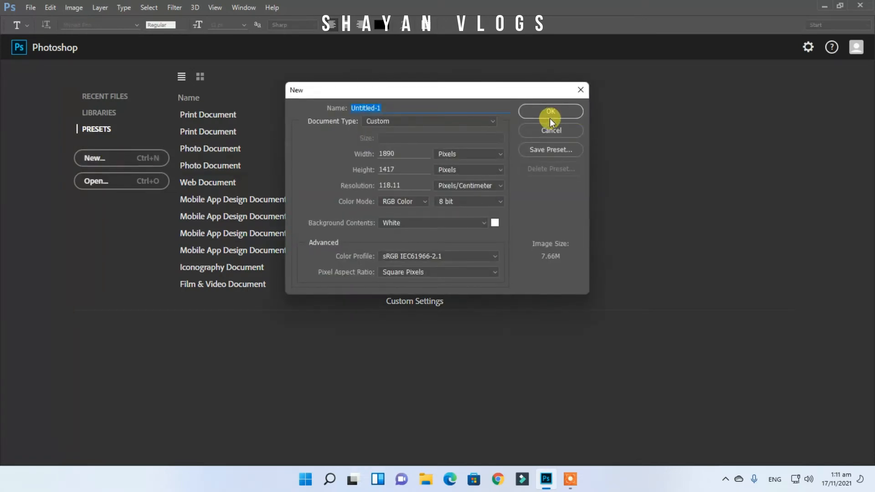
click(550, 111)
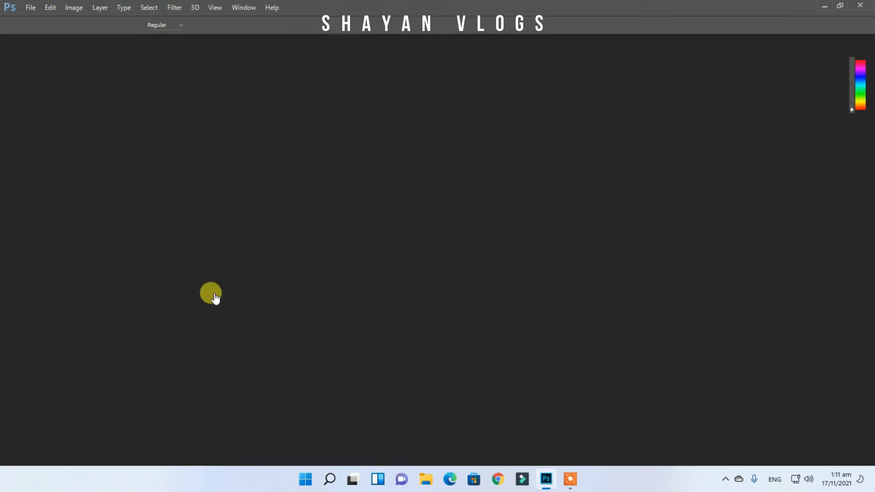
click(31, 7)
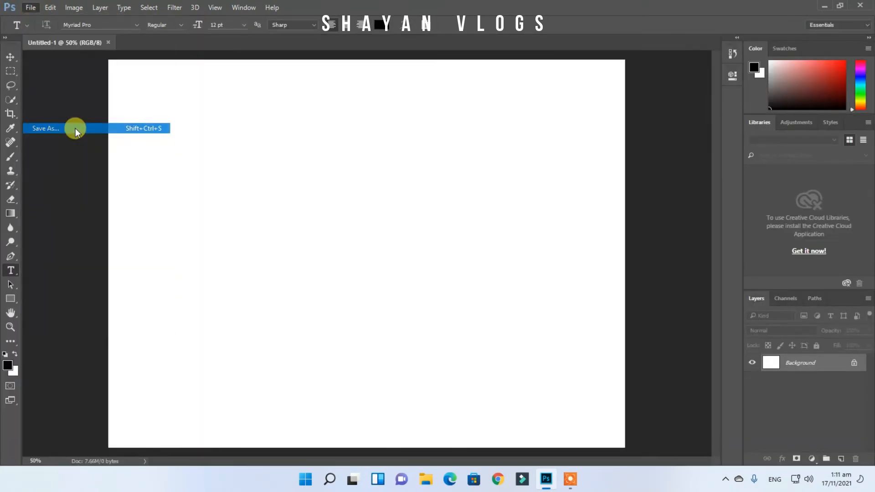
click(45, 128)
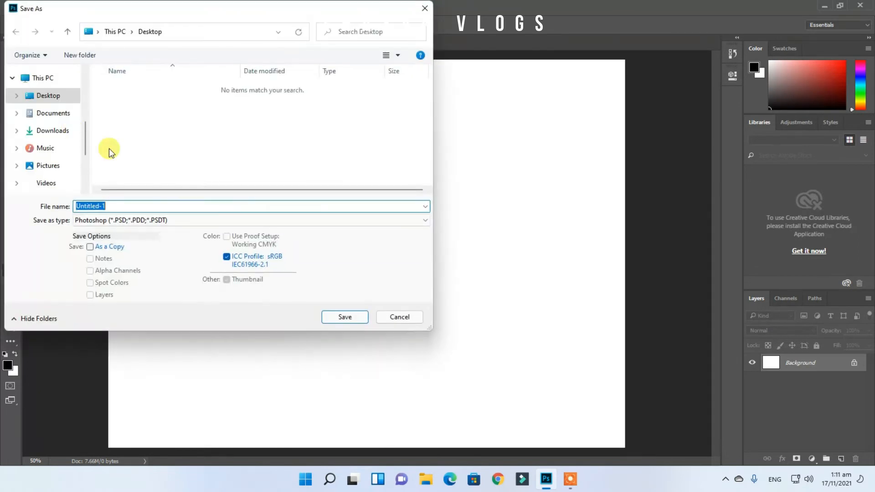
mouse_move(400, 319)
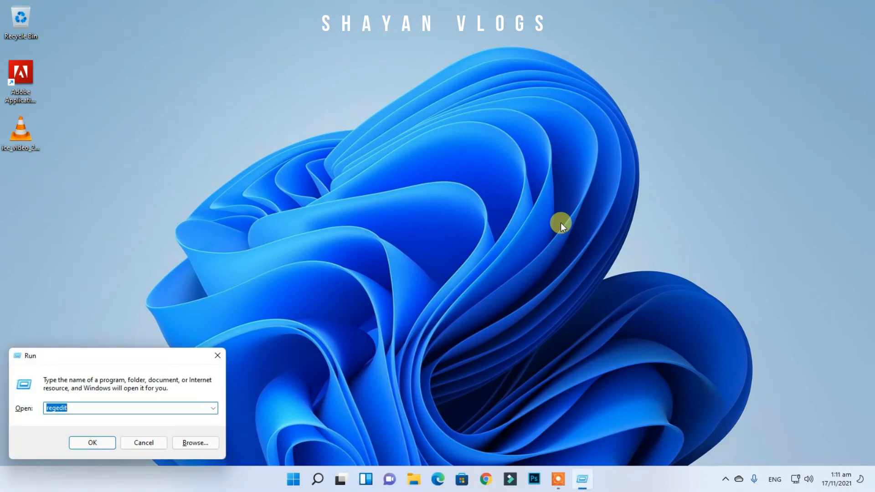
- Relaunch regedit and browse HKEY_CURRENT_USER > Software > Adobe > Photoshop to the 100.0 key
click(92, 443)
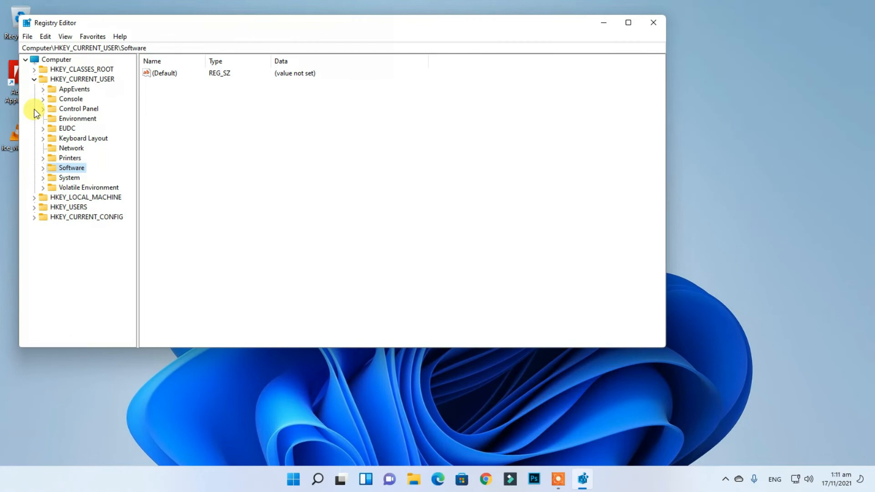
click(35, 79)
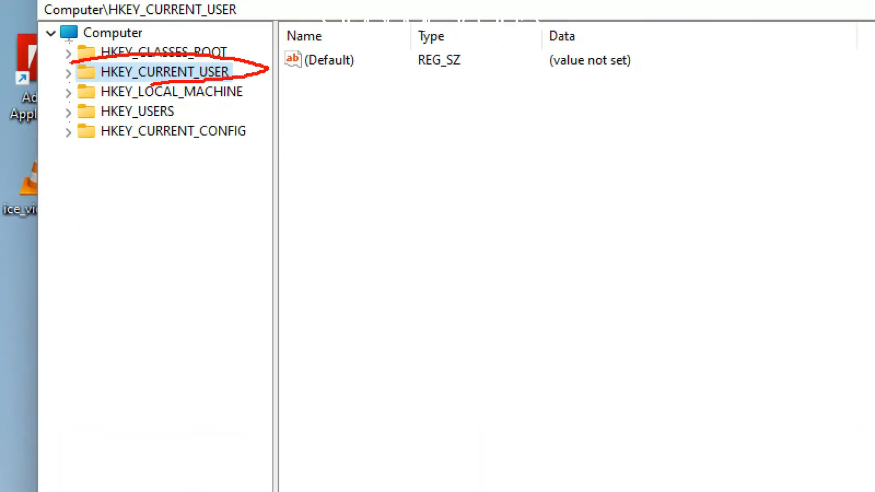
click(69, 71)
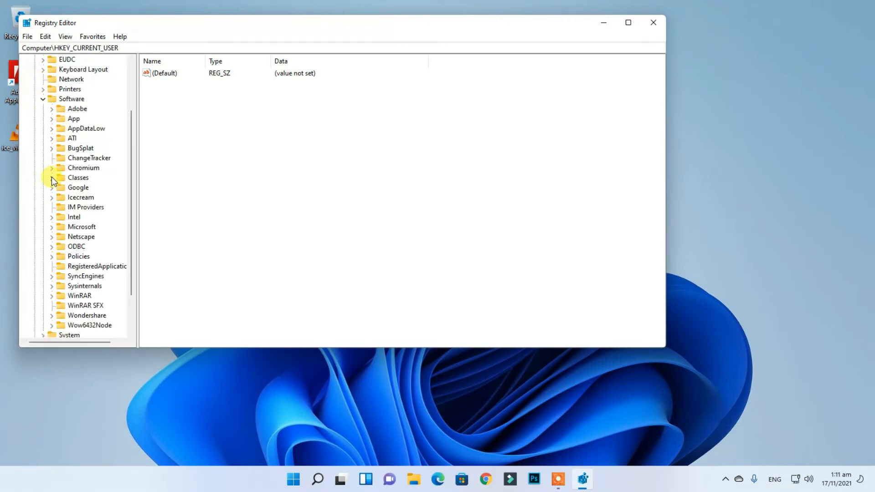
click(50, 109)
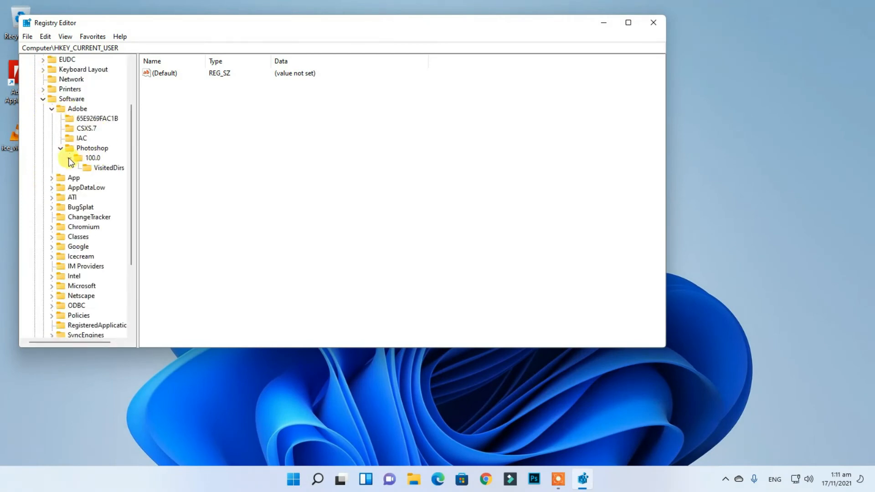
click(92, 158)
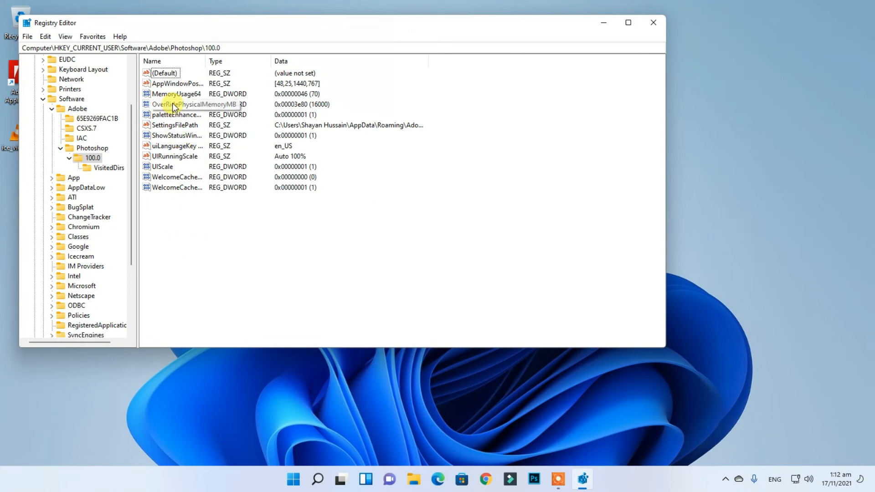
- Recheck OverRidePhysicalMemoryMB shows 16000 Decimal, accept it unchanged and close Registry Editor
double_click(176, 104)
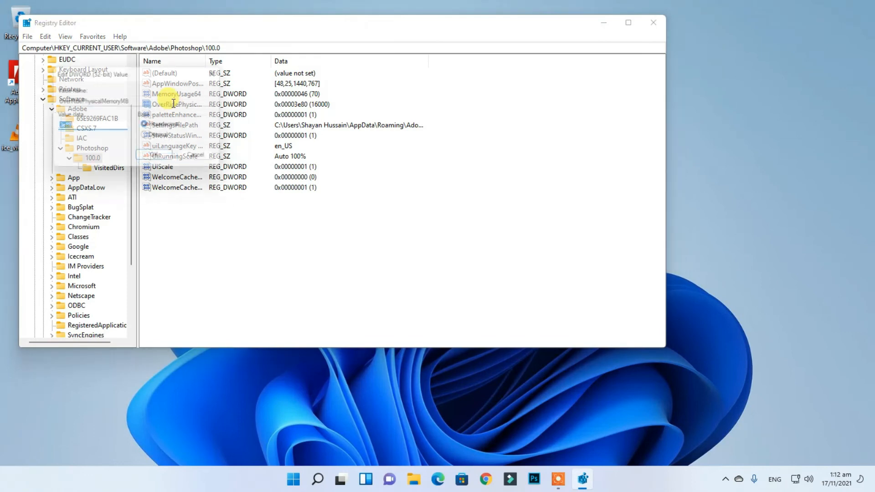
double_click(171, 104)
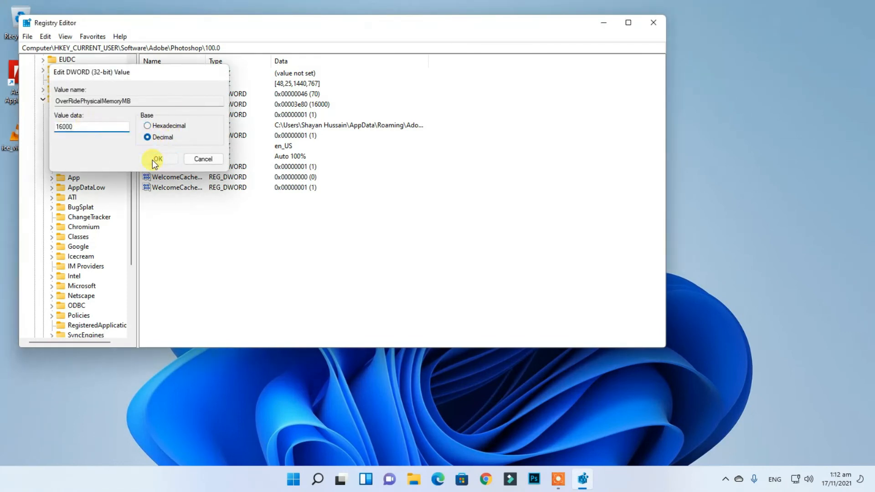
click(157, 159)
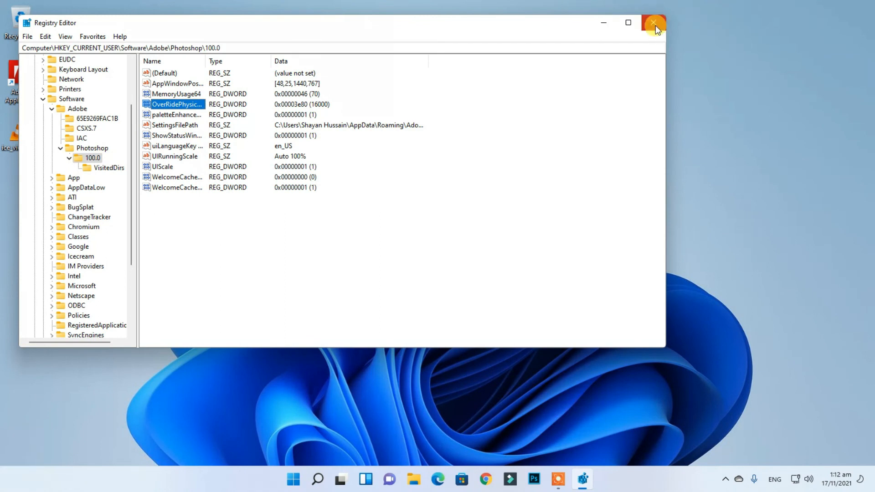
click(652, 22)
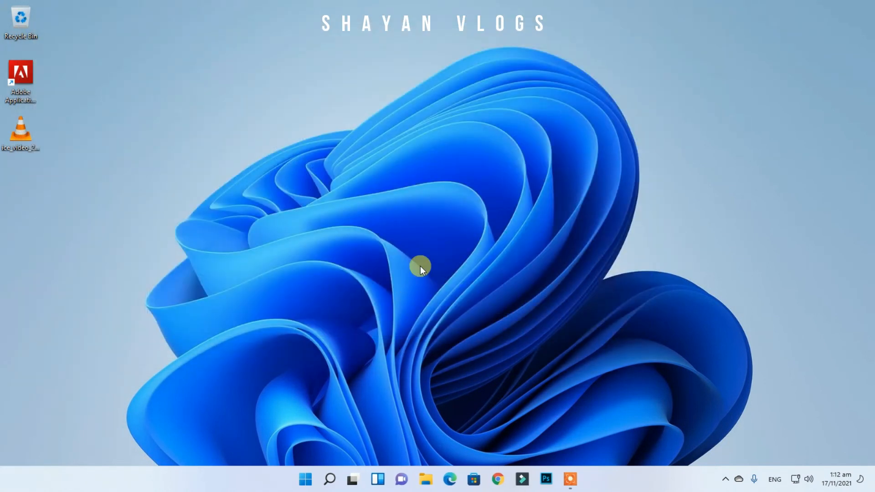